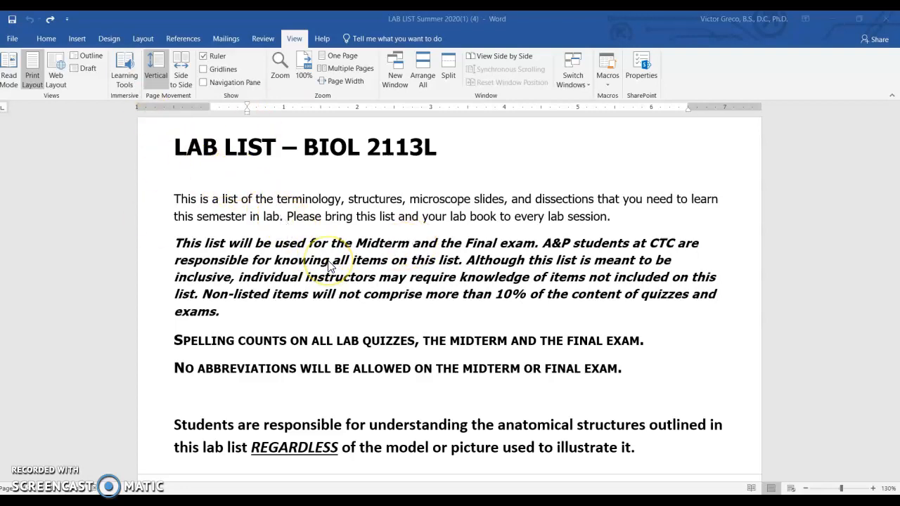
Scroll the lab list past the cranial bones and sutures
scroll(down, 3)
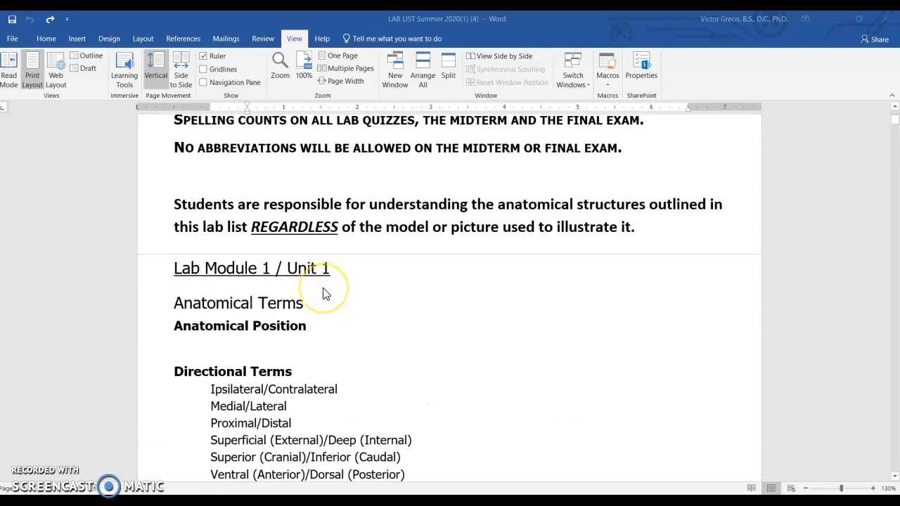
scroll(down, 3)
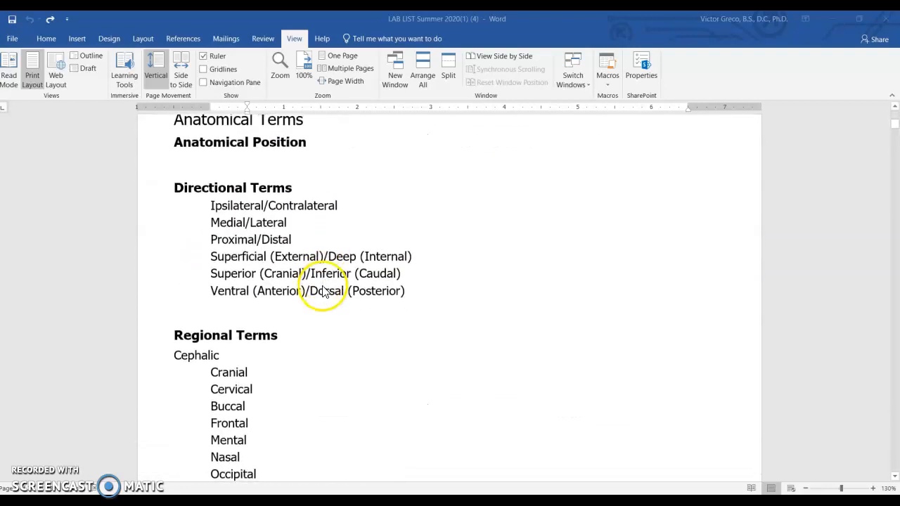
scroll(down, 3)
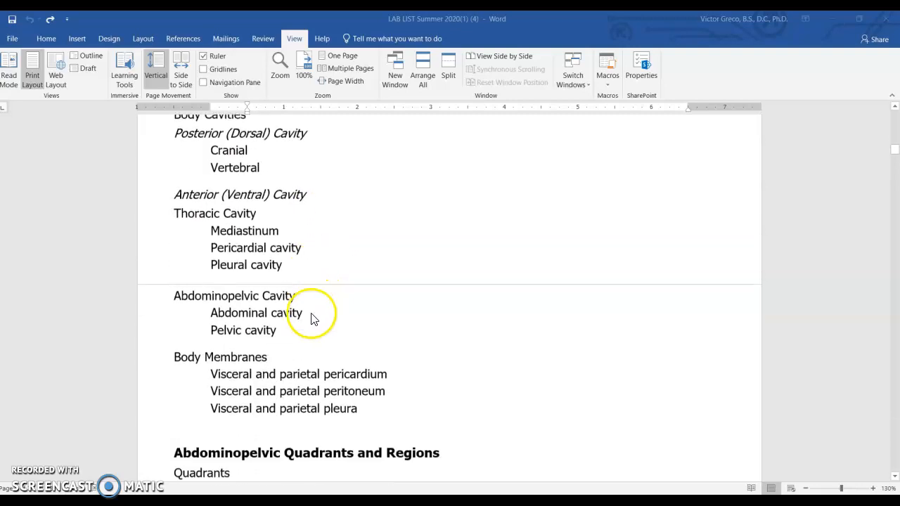
scroll(down, 3)
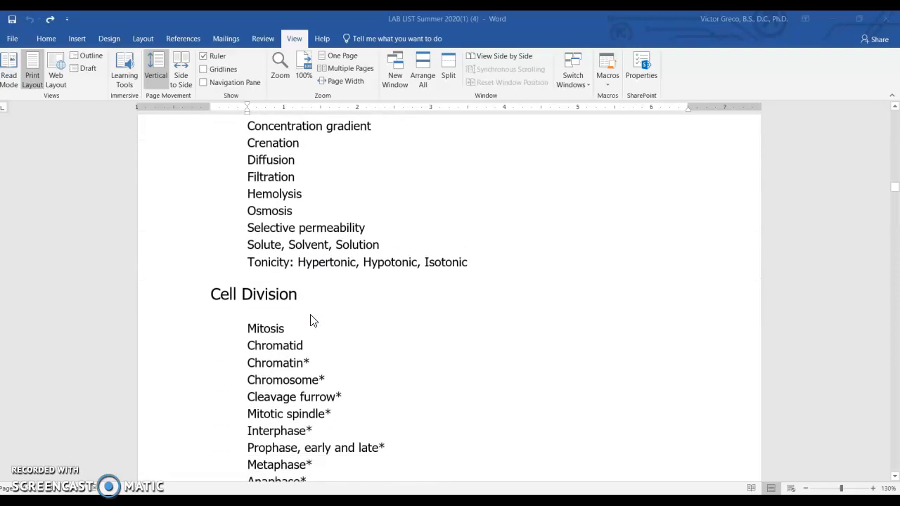
scroll(down, 3)
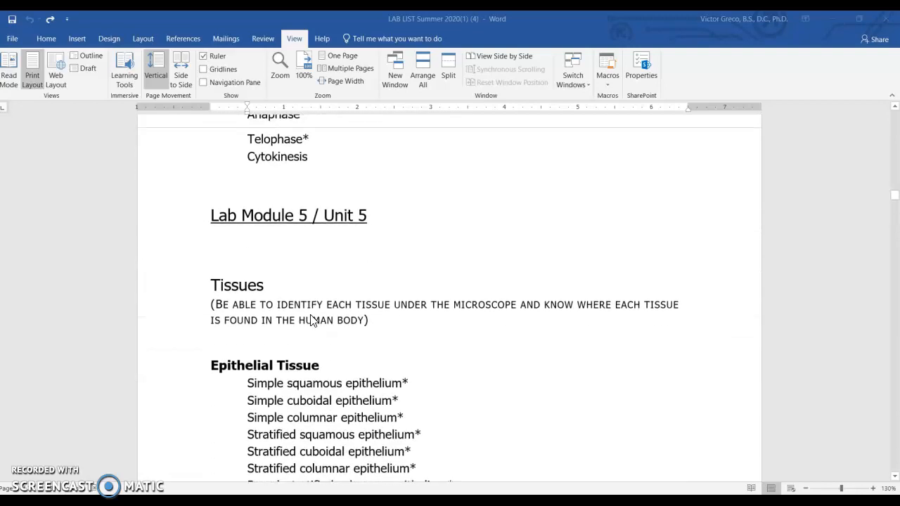
scroll(down, 3)
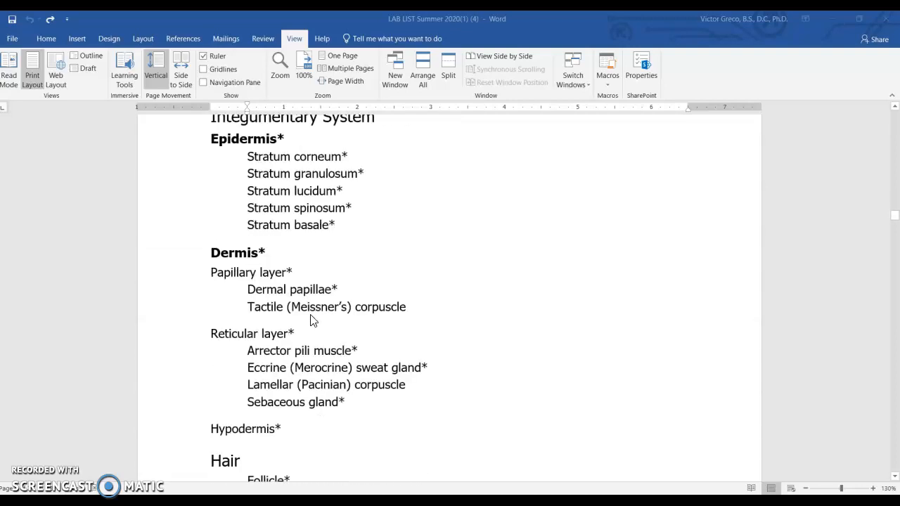
scroll(down, 3)
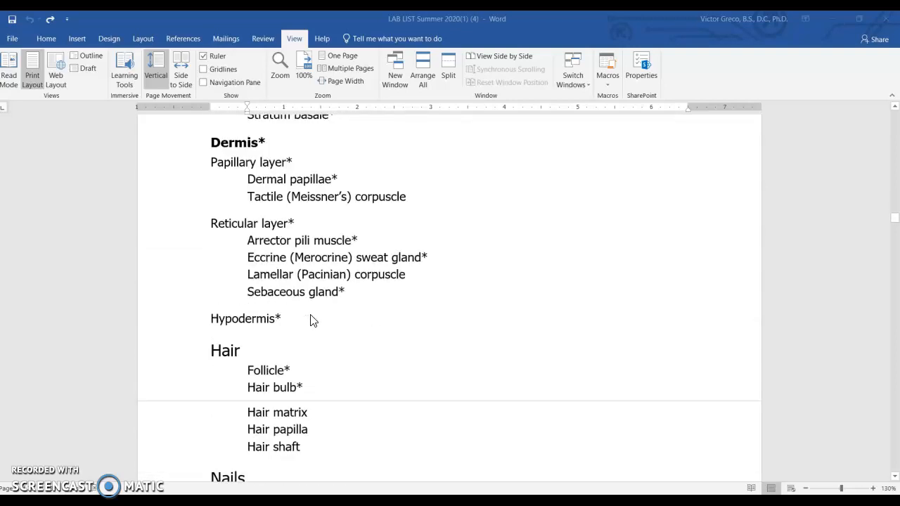
scroll(down, 3)
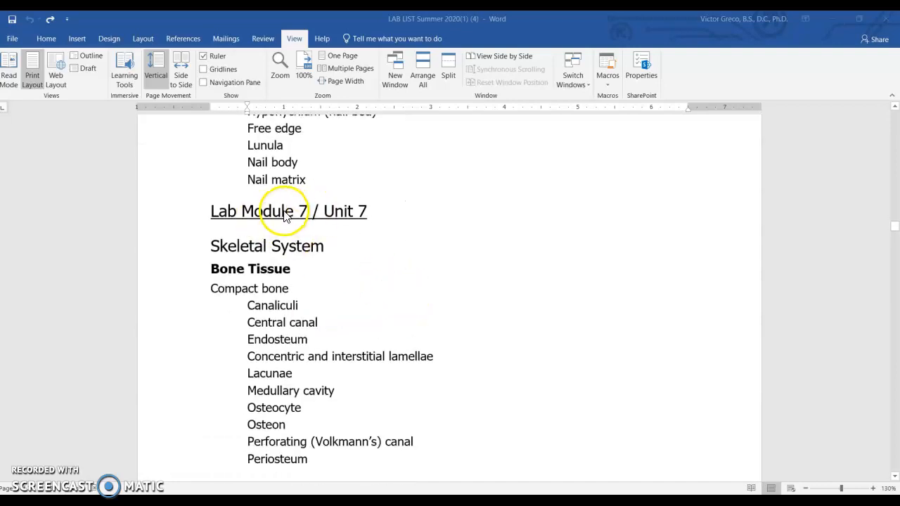
scroll(down, 3)
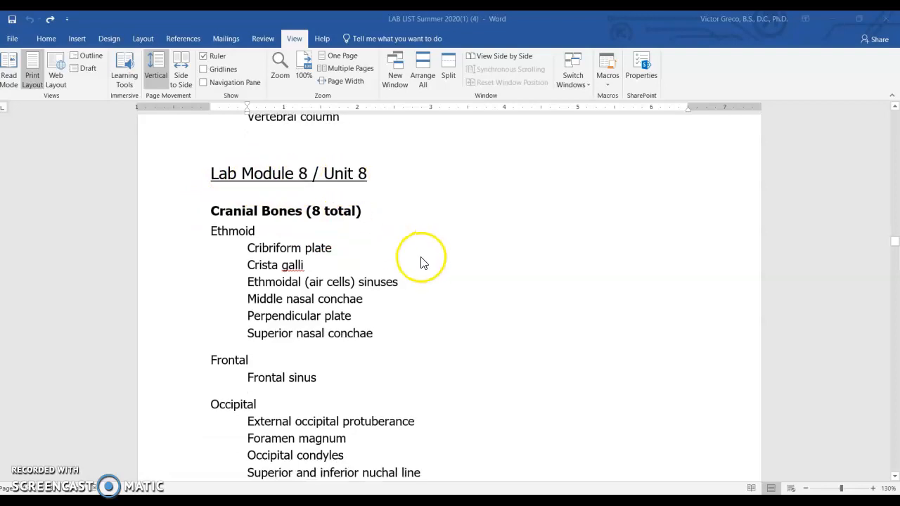
mouse_move(443, 286)
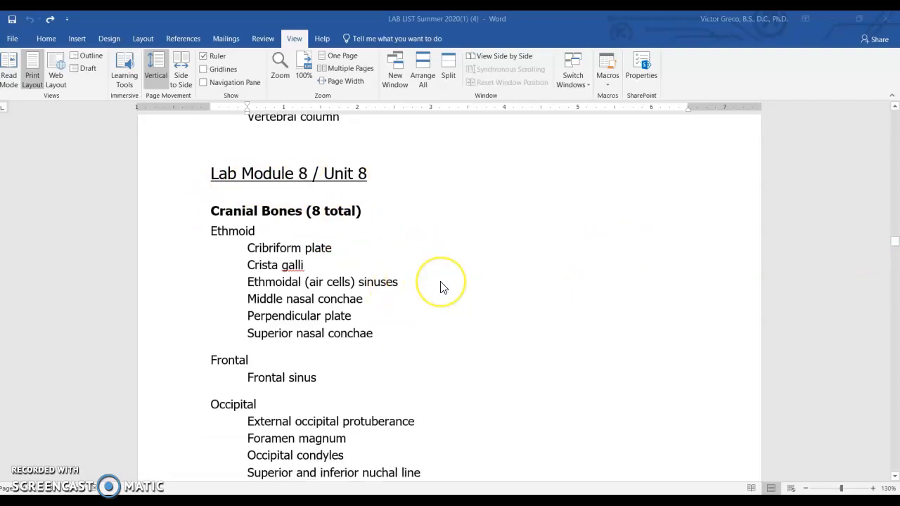
Read through the facial bones with the mandible image window alongside, continuing to the hyoid bone
scroll(down, 3)
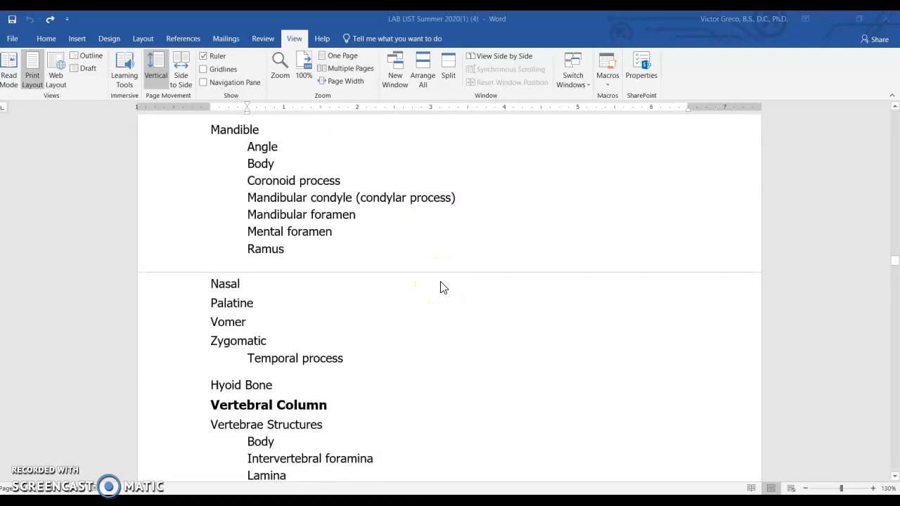
scroll(down, 3)
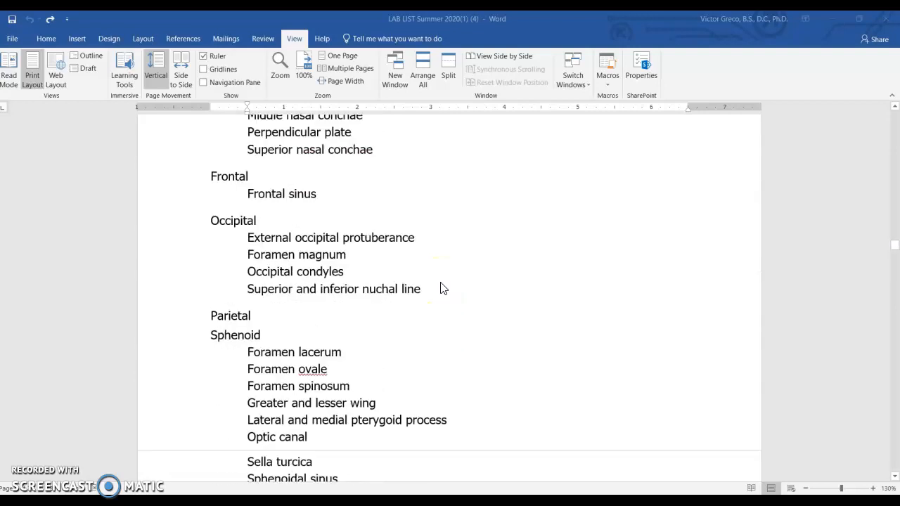
scroll(down, 3)
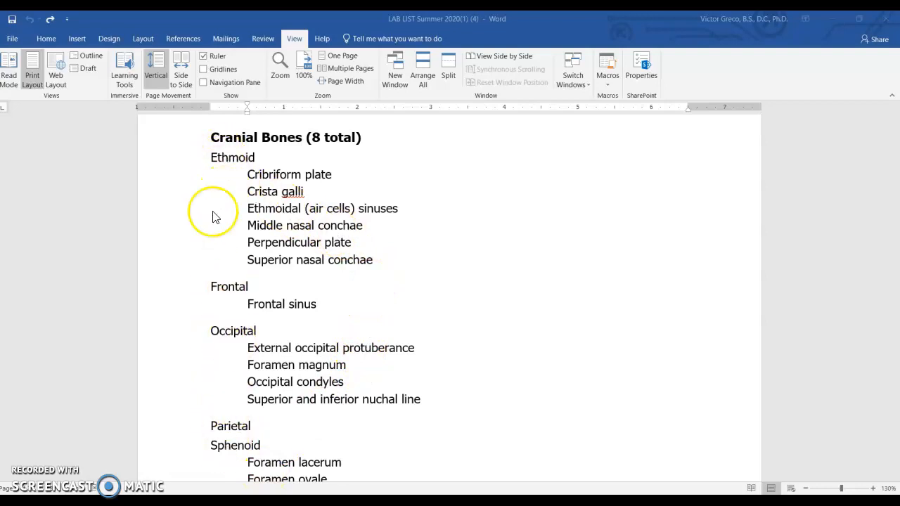
mouse_move(225, 449)
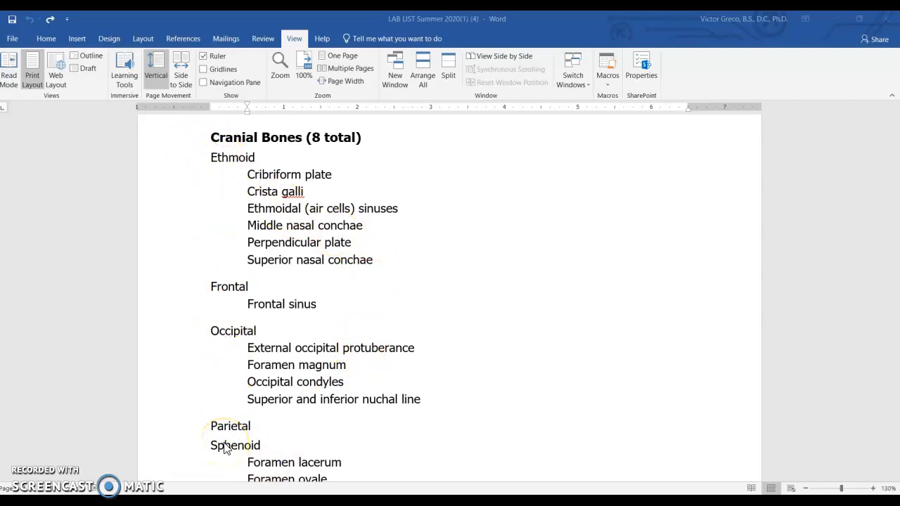
mouse_move(221, 241)
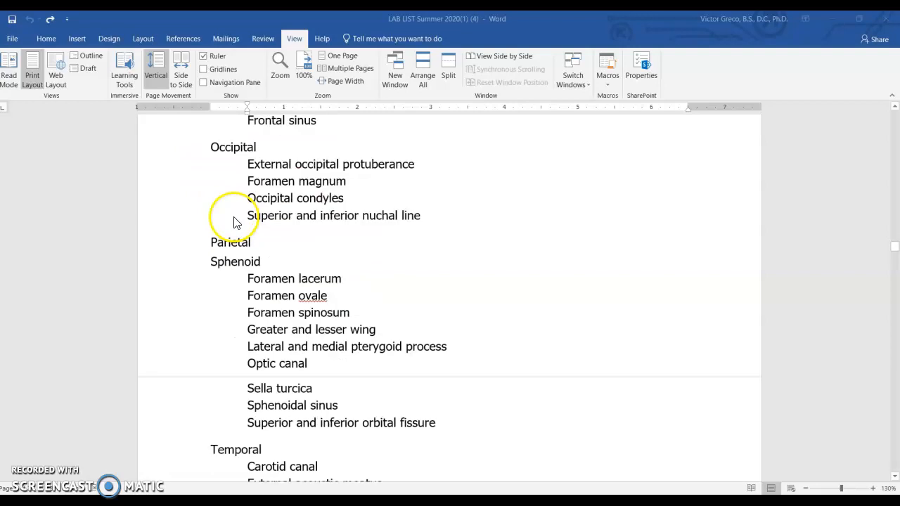
scroll(down, 3)
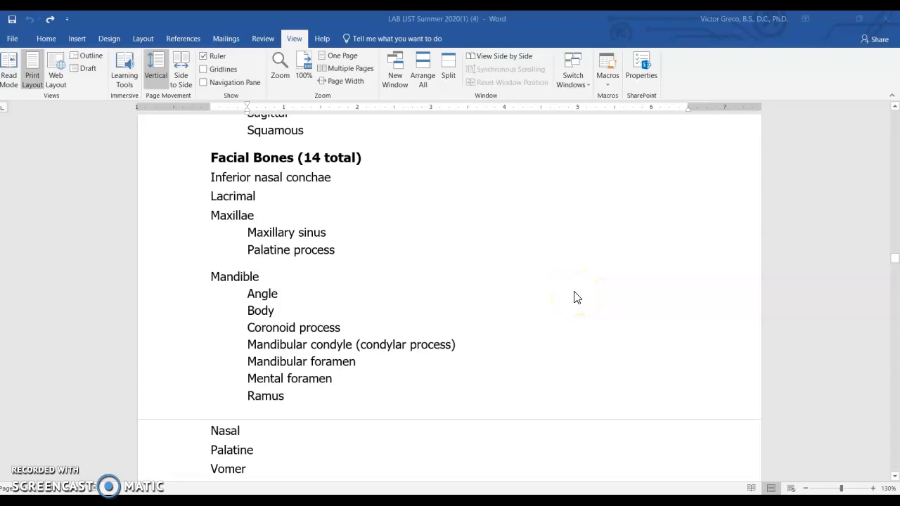
mouse_move(587, 284)
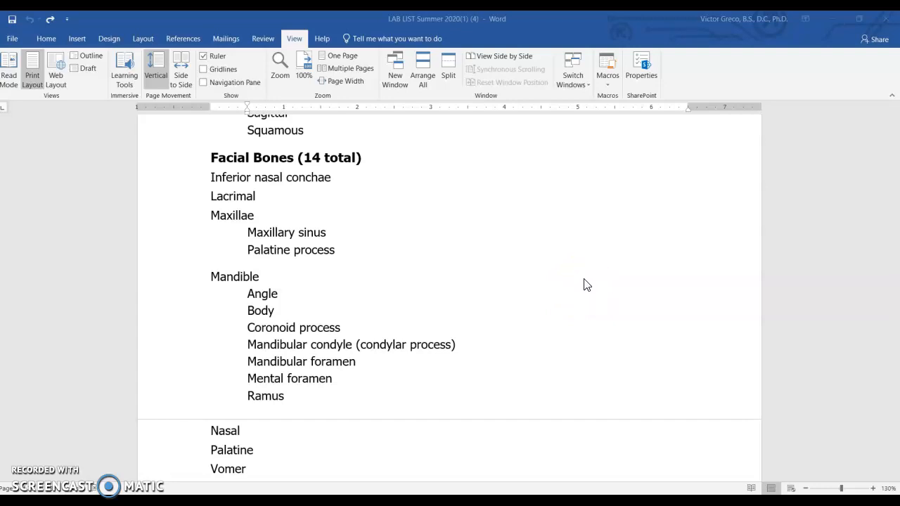
click(601, 266)
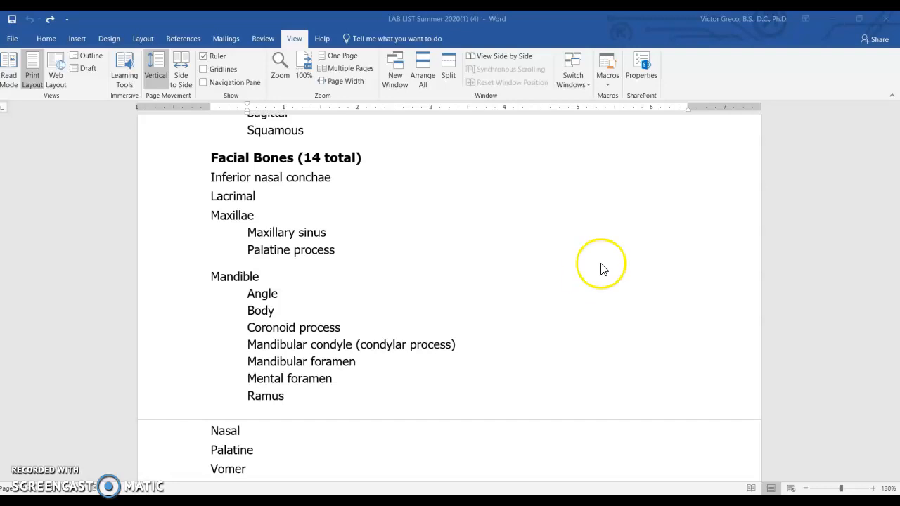
scroll(down, 3)
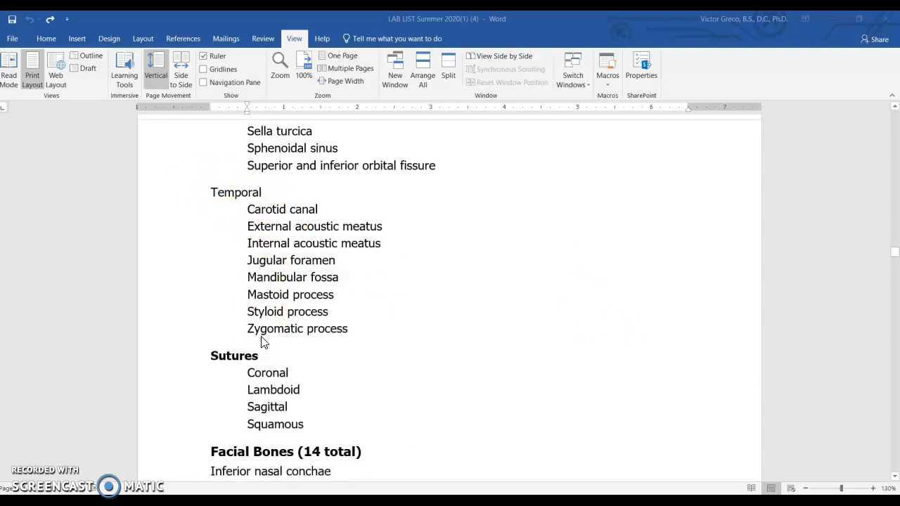
scroll(down, 3)
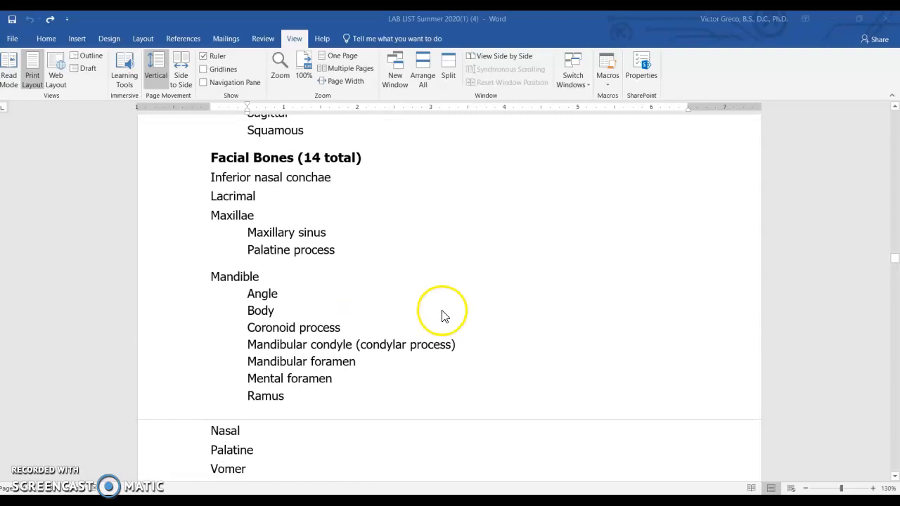
scroll(down, 3)
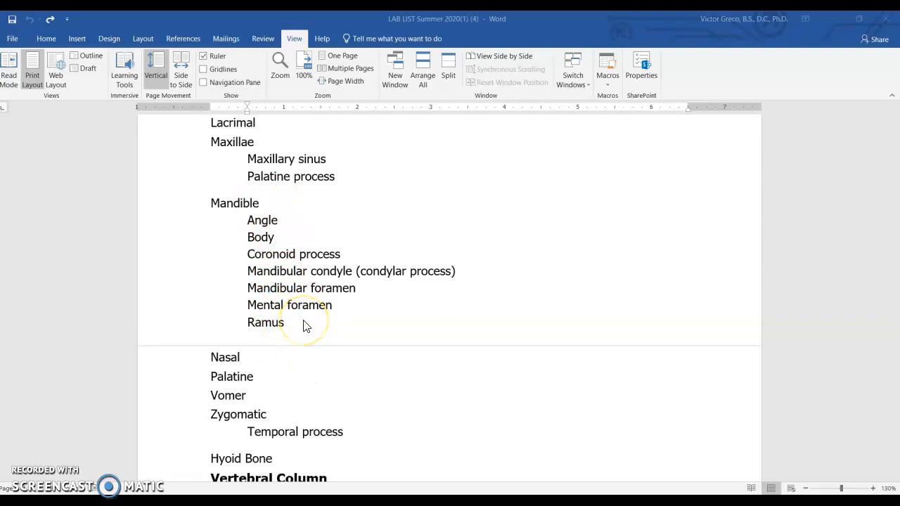
mouse_move(225, 211)
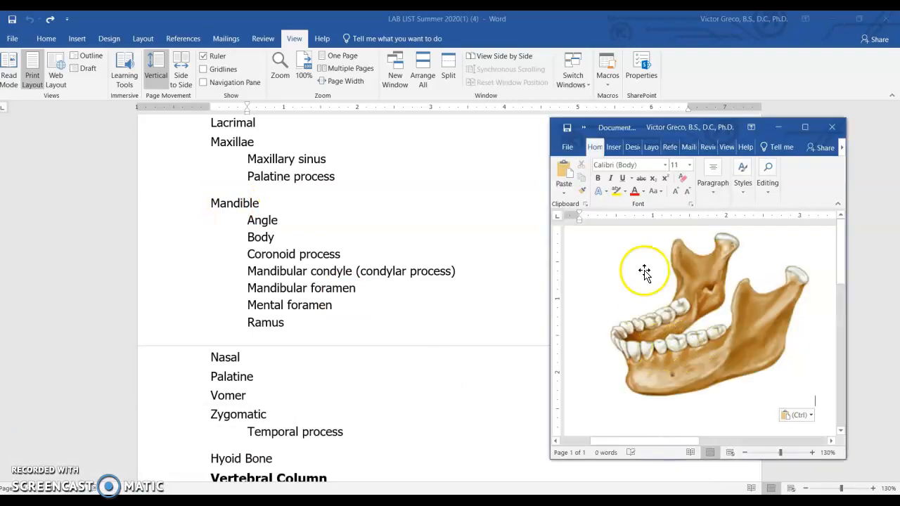
mouse_move(651, 252)
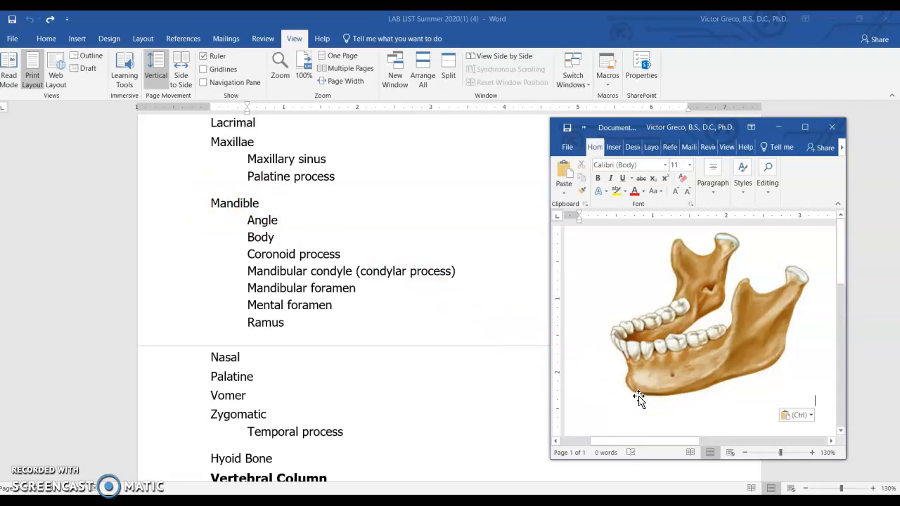
mouse_move(647, 391)
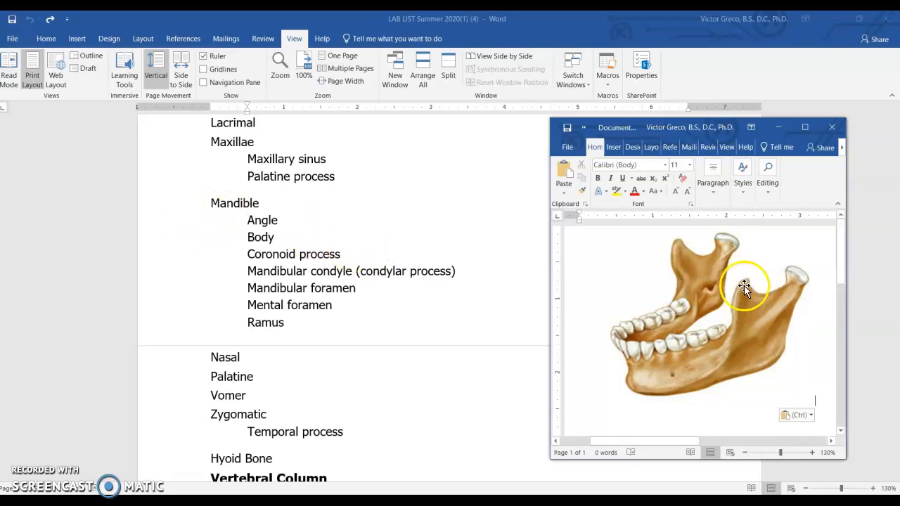
mouse_move(751, 287)
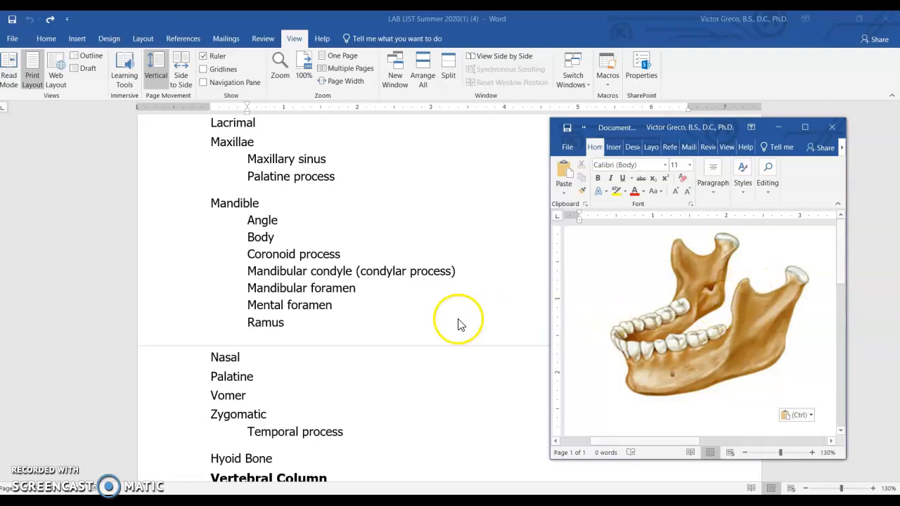
mouse_move(340, 254)
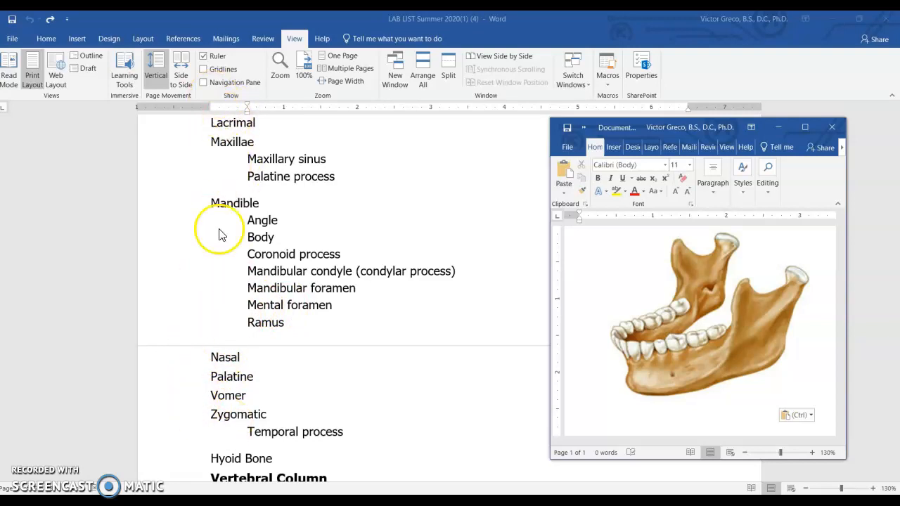
mouse_move(220, 265)
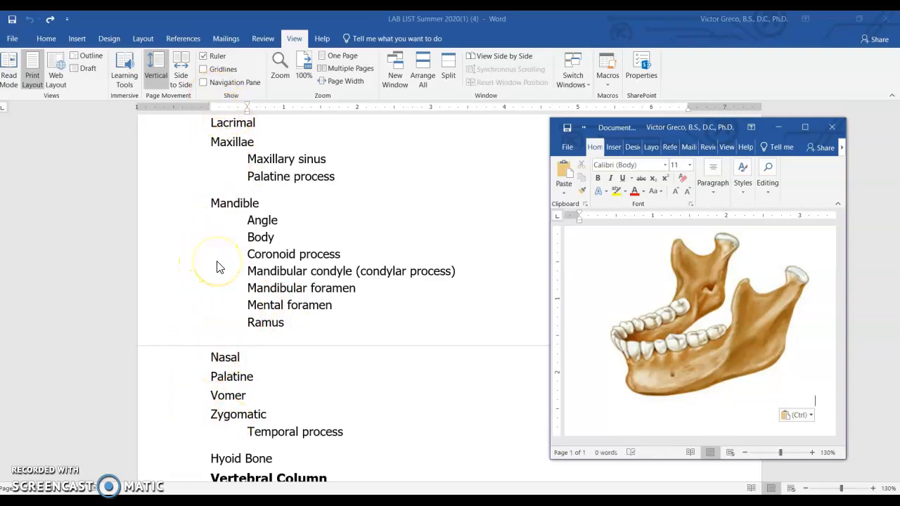